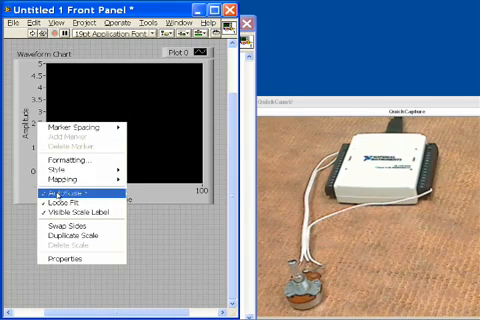
Step: Place a DAQ Assistant from Measurement I/O beside the Waveform Chart and begin its Express task
{"action": "left_click", "coordinate": [76, 188]}
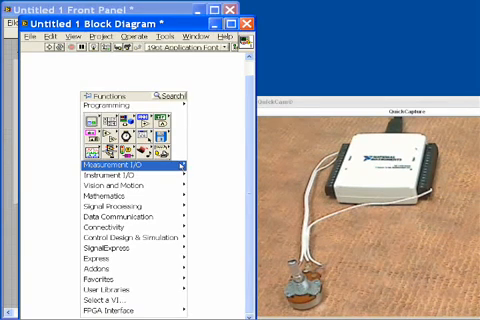
{"action": "left_click", "coordinate": [140, 160]}
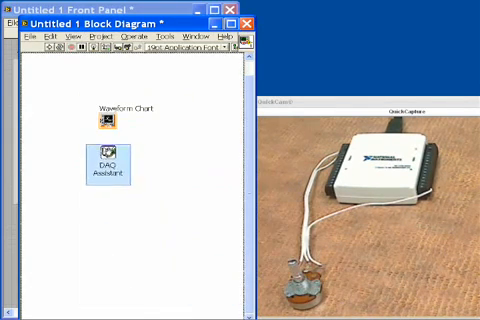
{"action": "double_click", "coordinate": [106, 172]}
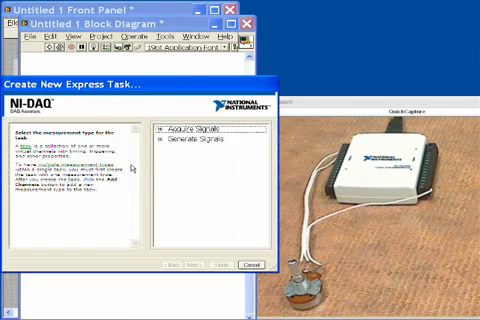
Step: Choose Acquire Signals with Analog Input as the measurement type for the new task
{"action": "left_click", "coordinate": [210, 136]}
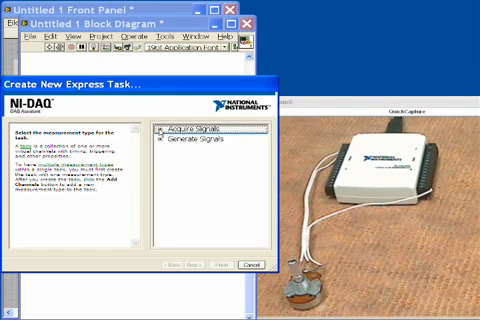
{"action": "left_click", "coordinate": [164, 128]}
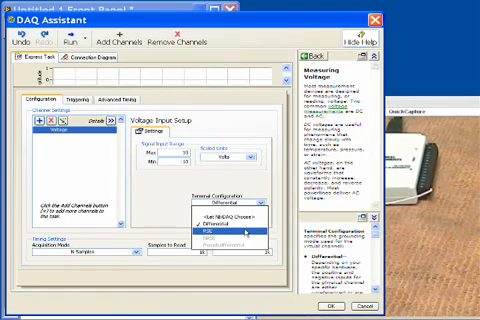
Step: Set the voltage channel's terminal configuration and Acquisition Mode to Continuous Samples
{"action": "left_click", "coordinate": [208, 226]}
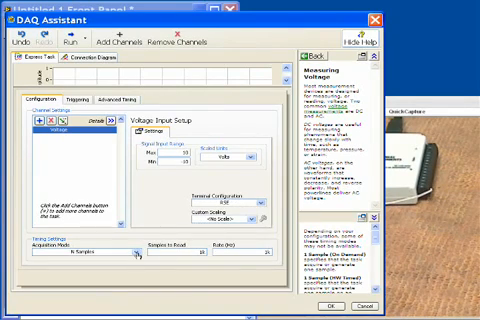
{"action": "left_click", "coordinate": [76, 252]}
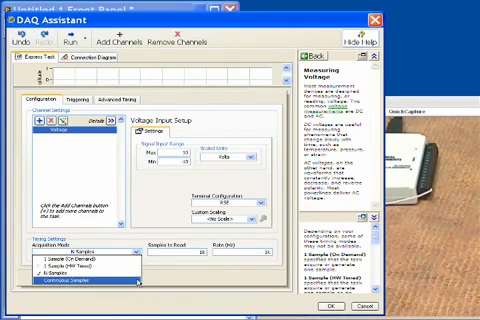
{"action": "left_click", "coordinate": [64, 290]}
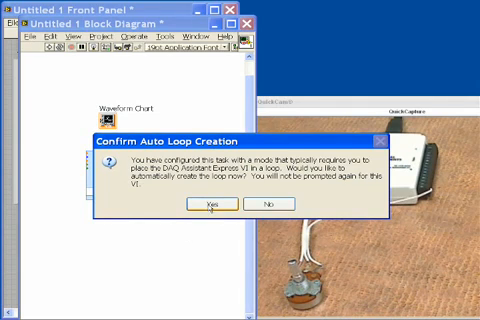
Step: Accept automatic While Loop creation and move the Waveform Chart terminal inside the loop
{"action": "left_click", "coordinate": [224, 204]}
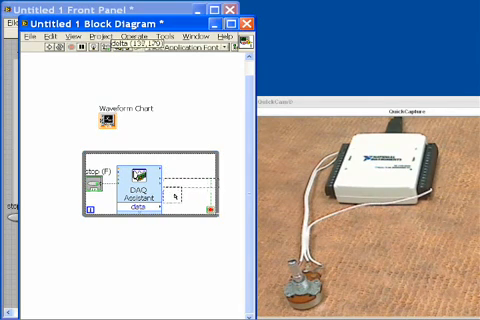
{"action": "left_click_drag", "start_coordinate": [104, 118], "coordinate": [190, 184]}
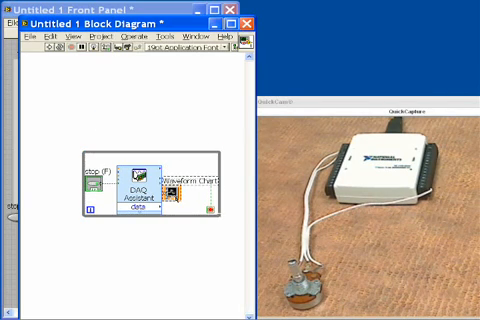